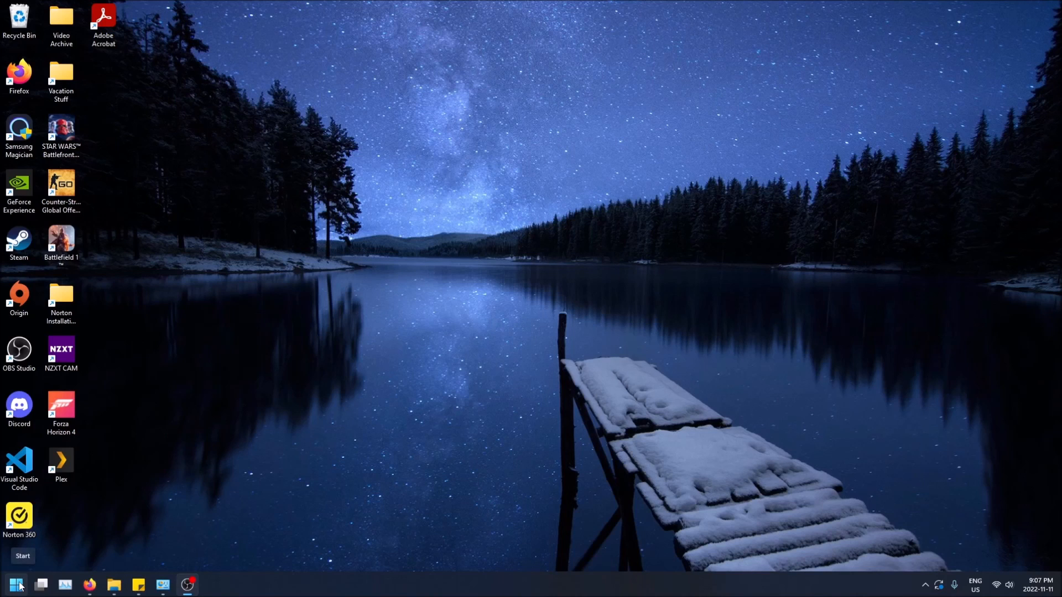
# Search the Start menu for 'settings' and launch the Settings app.
pyautogui.click(14, 584)
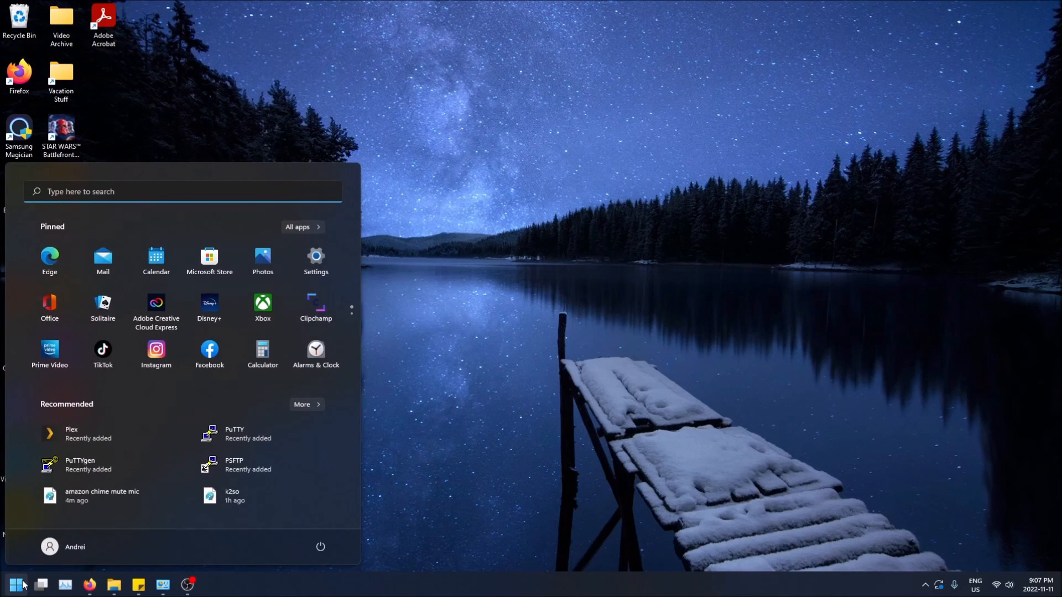
pyautogui.write('settingd')
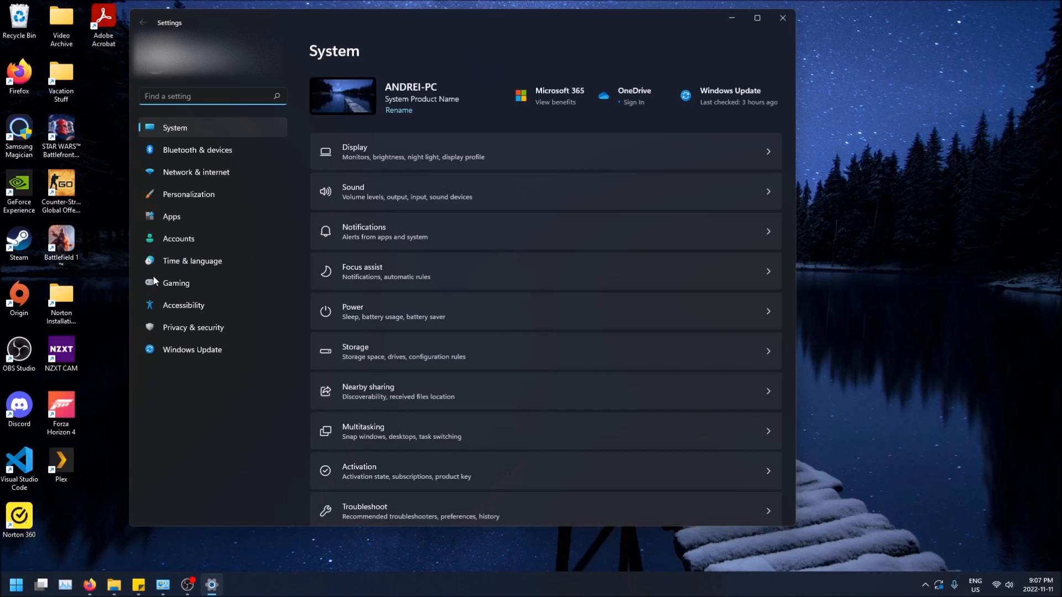
# Go to Accessibility and open the Text size page under Vision.
pyautogui.click(184, 306)
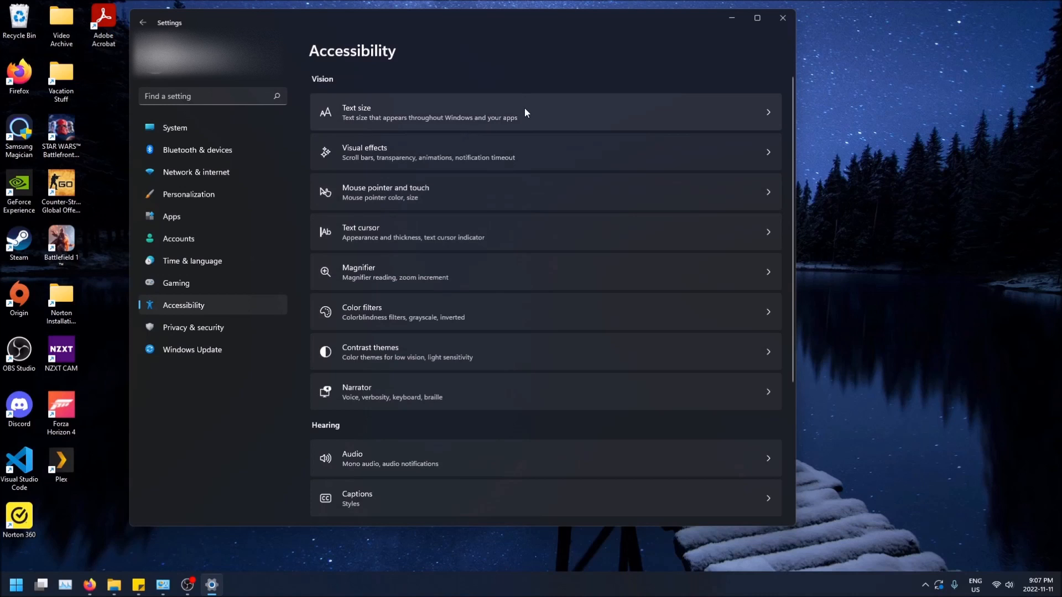
pyautogui.click(542, 113)
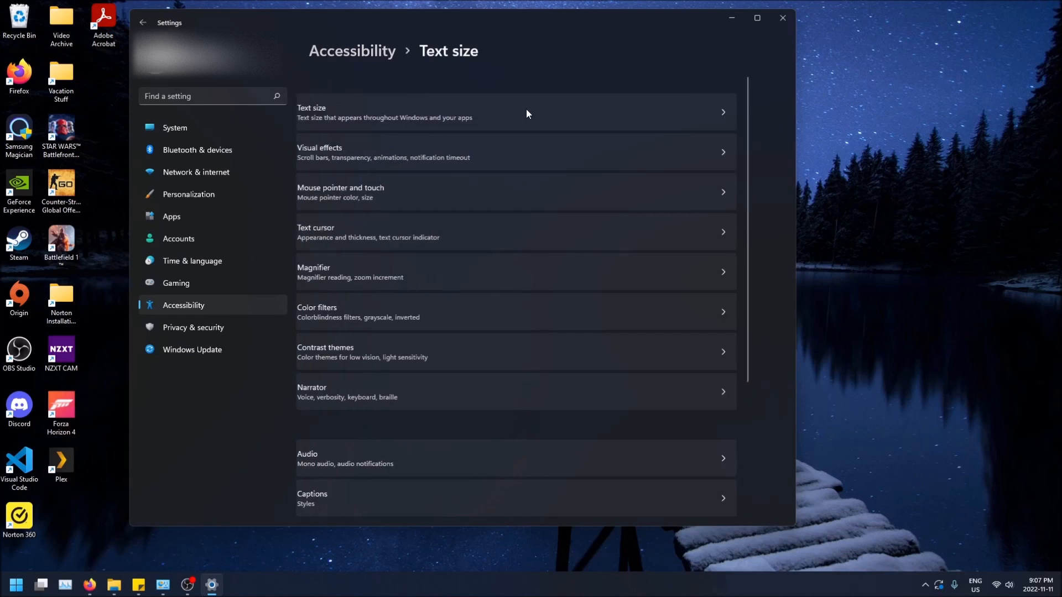
pyautogui.click(515, 112)
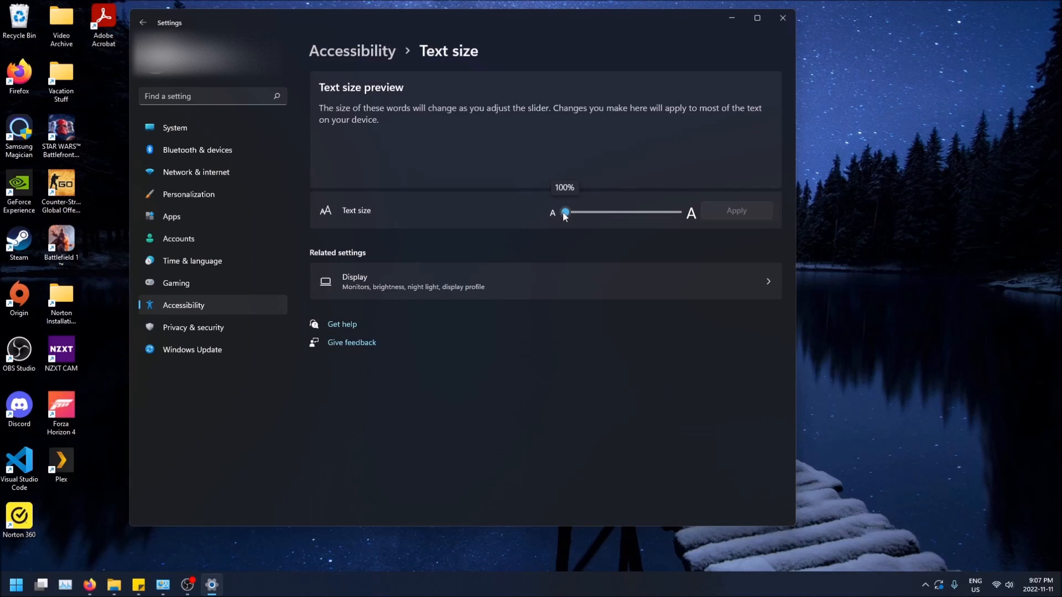
# Drag the Text size slider up to about 136% so the preview enlarges.
pyautogui.moveTo(565, 212); pyautogui.dragTo(571, 213)
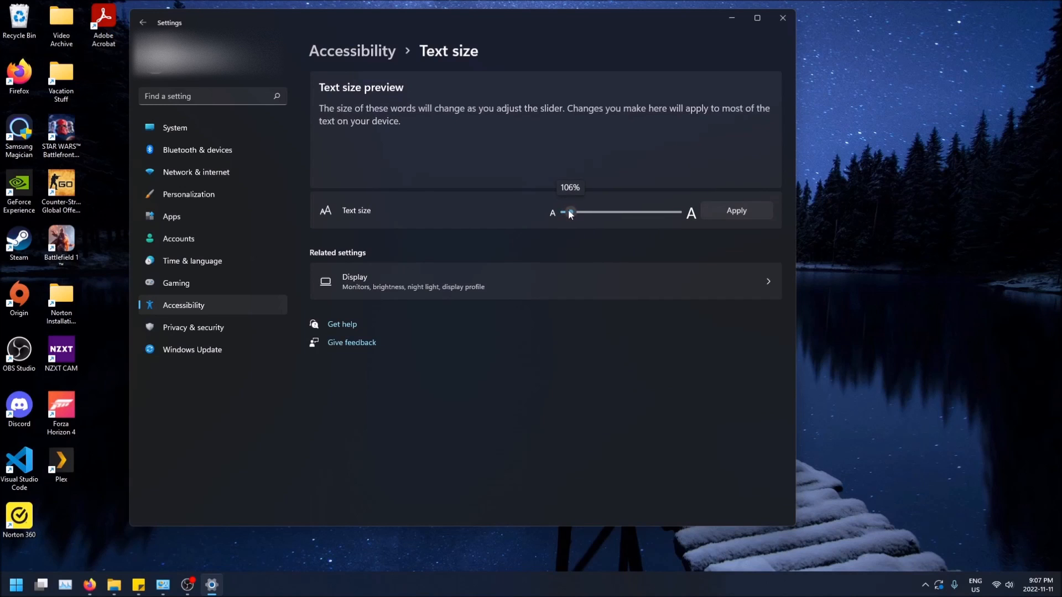
pyautogui.moveTo(570, 212); pyautogui.dragTo(596, 212)
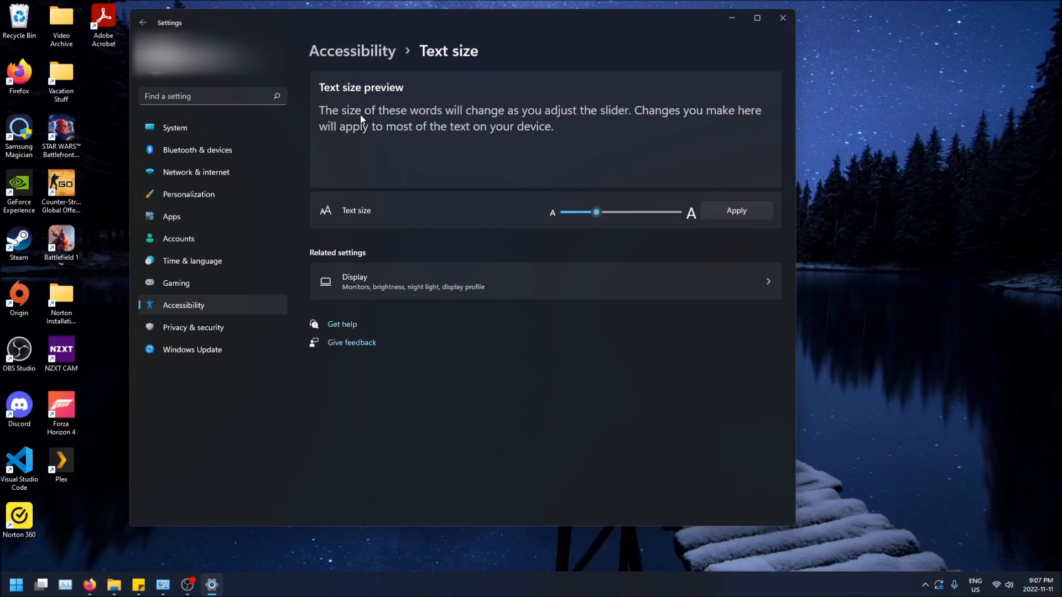
pyautogui.moveTo(595, 212); pyautogui.dragTo(596, 212)
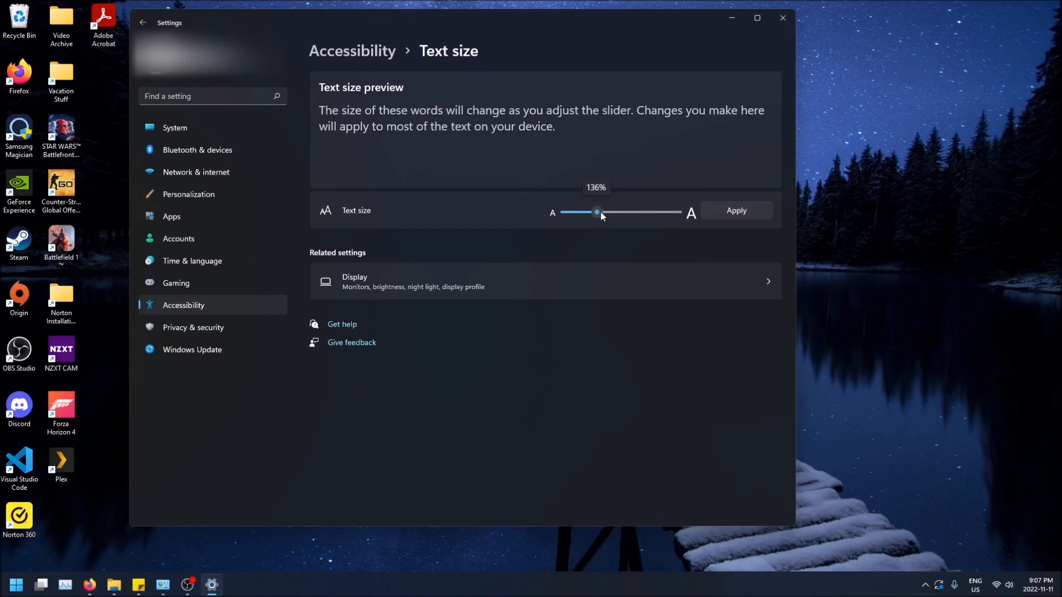
pyautogui.moveTo(596, 212); pyautogui.dragTo(601, 212)
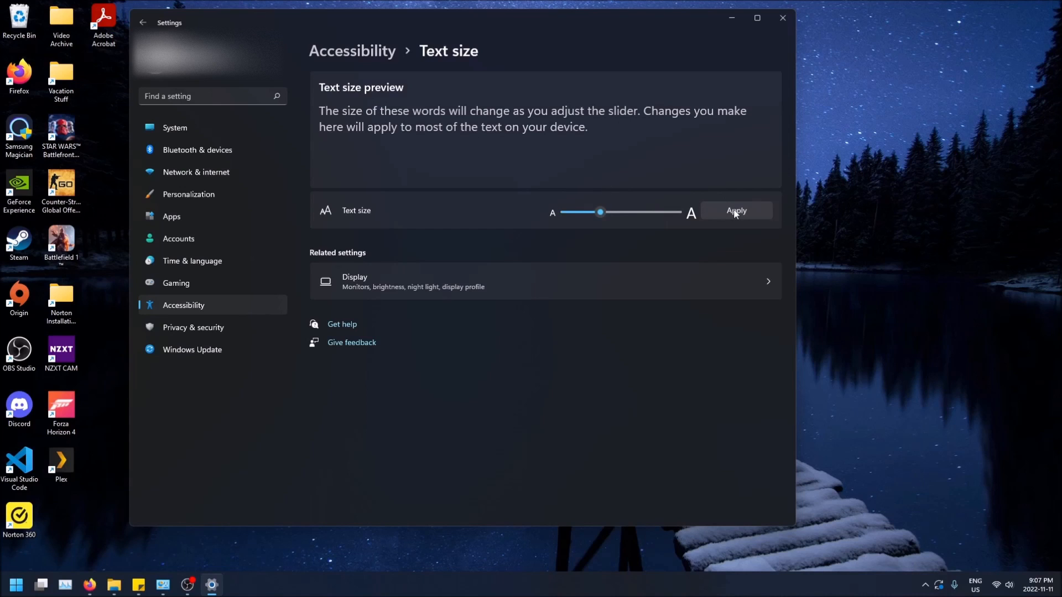
# Apply the 136% text size system-wide.
pyautogui.click(736, 210)
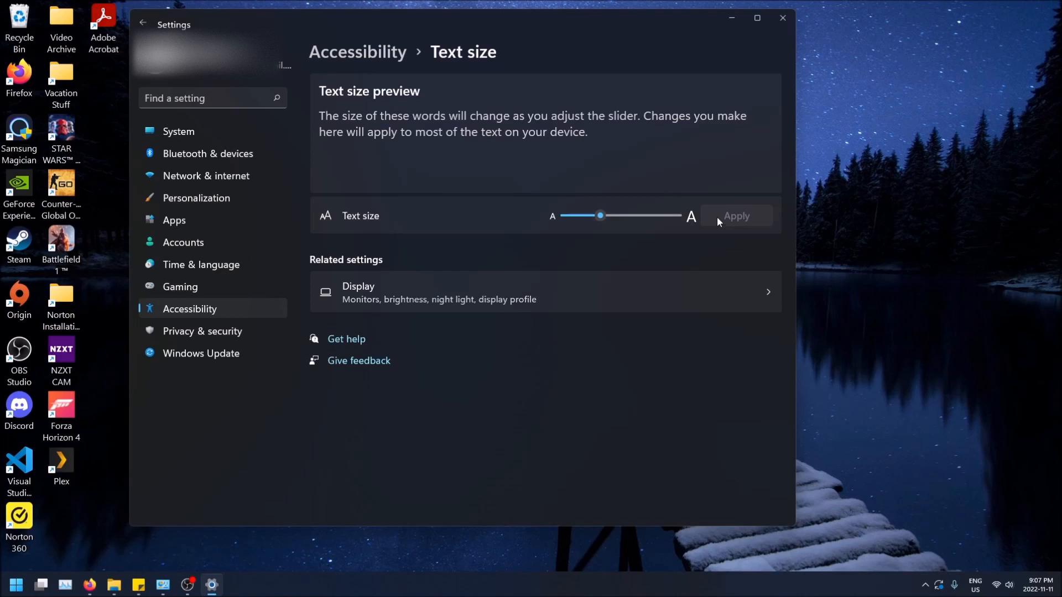
pyautogui.moveTo(240, 122)
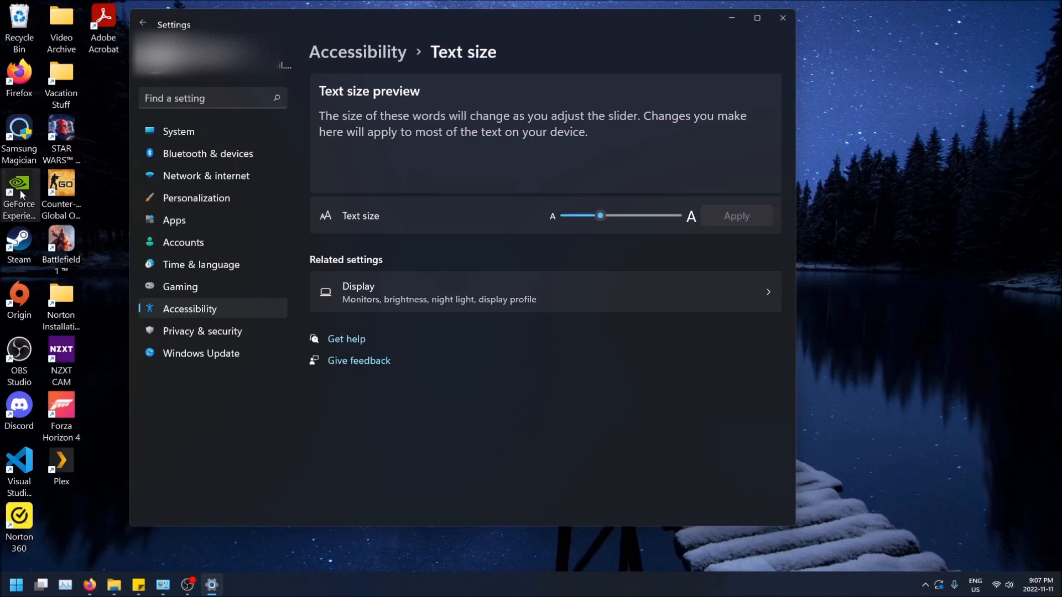
pyautogui.moveTo(510, 202)
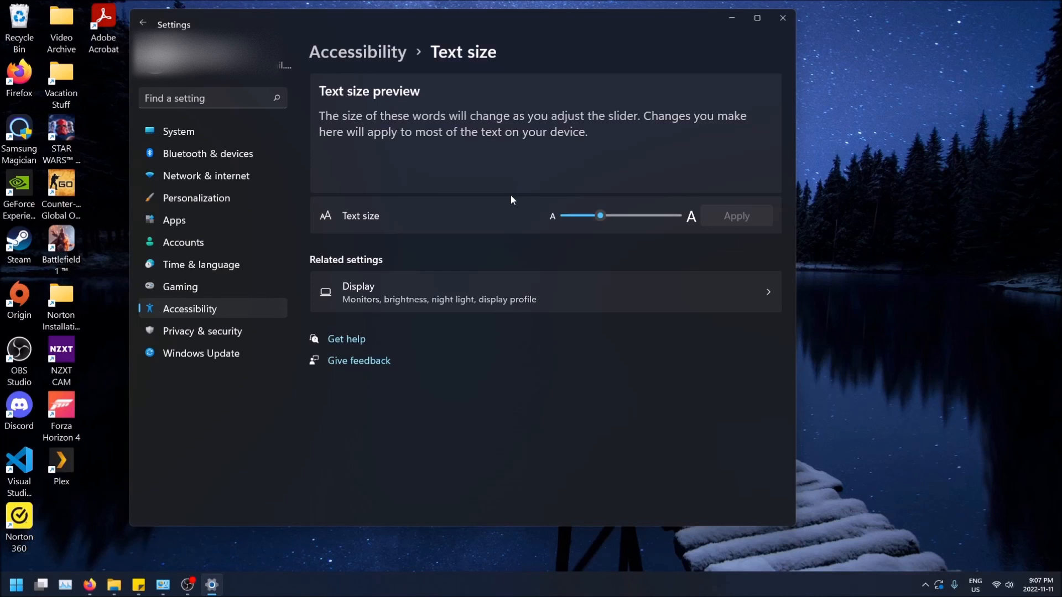
# Set the Text size slider back to 100% and apply it.
pyautogui.moveTo(599, 215); pyautogui.dragTo(565, 215)
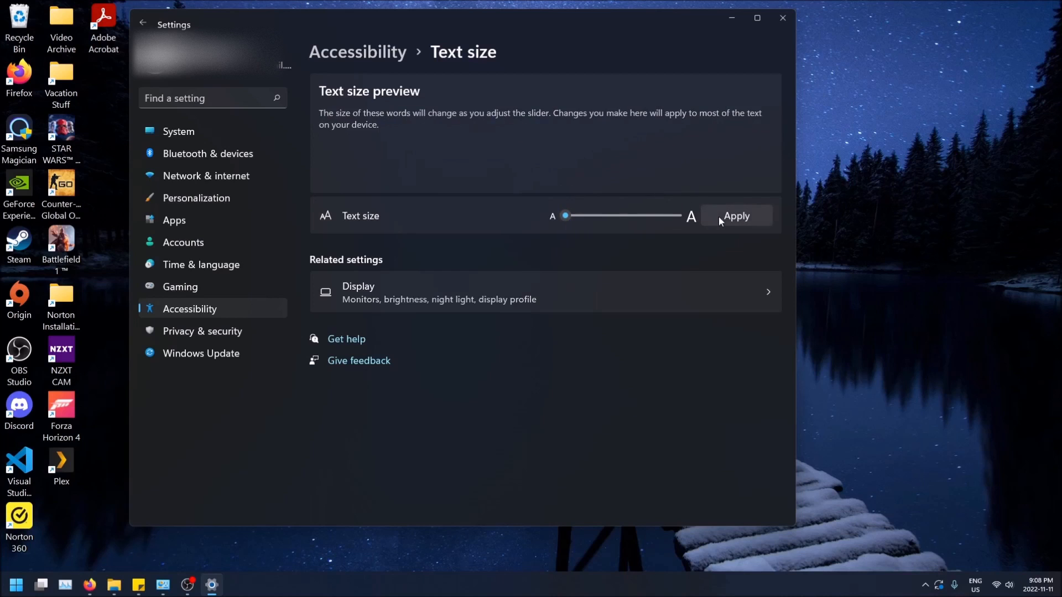
pyautogui.click(735, 216)
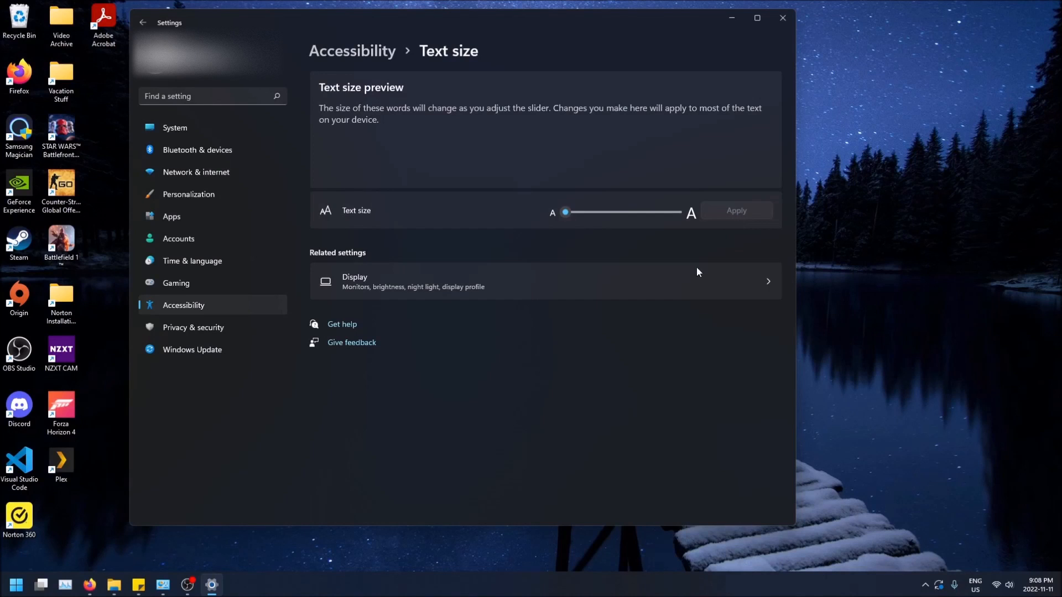
pyautogui.moveTo(661, 323)
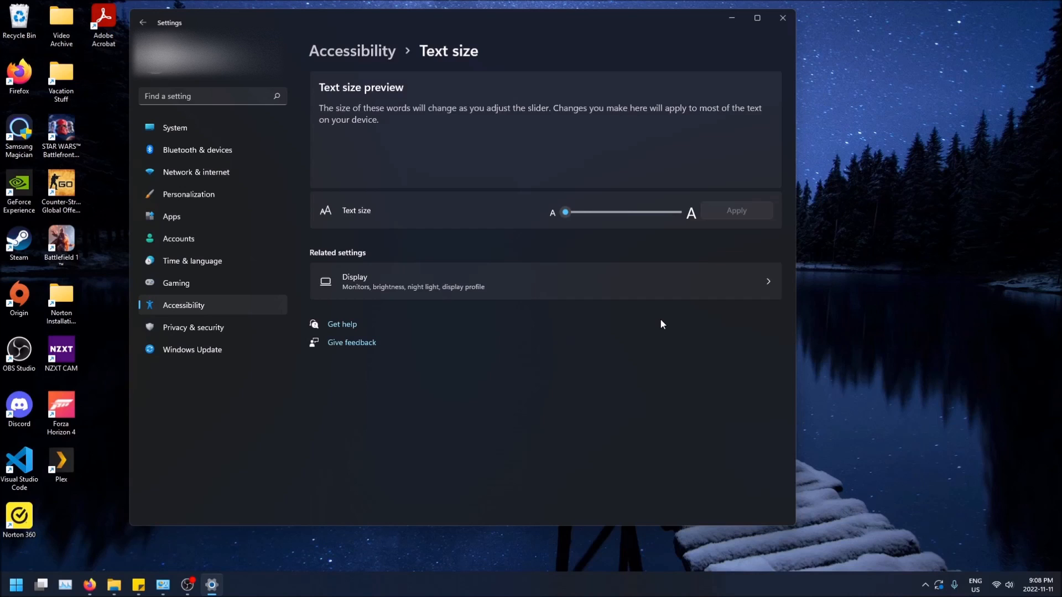
pyautogui.moveTo(740, 214)
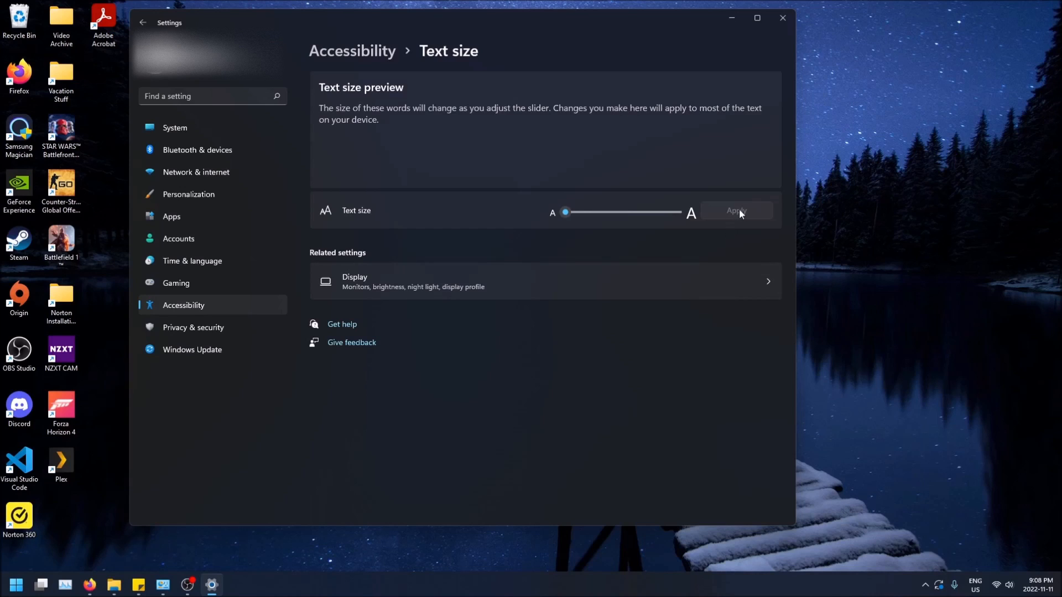